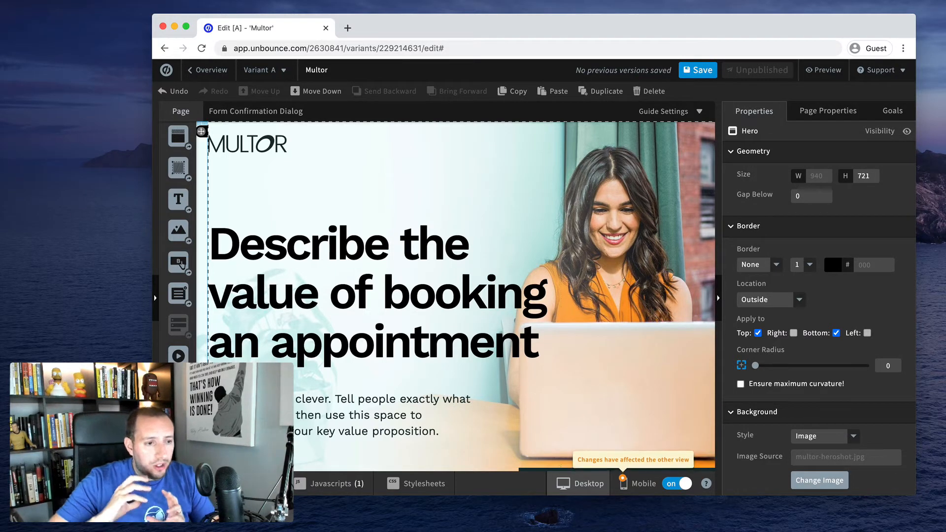
{"action": "mouse_move", "coordinate": [622, 264]}
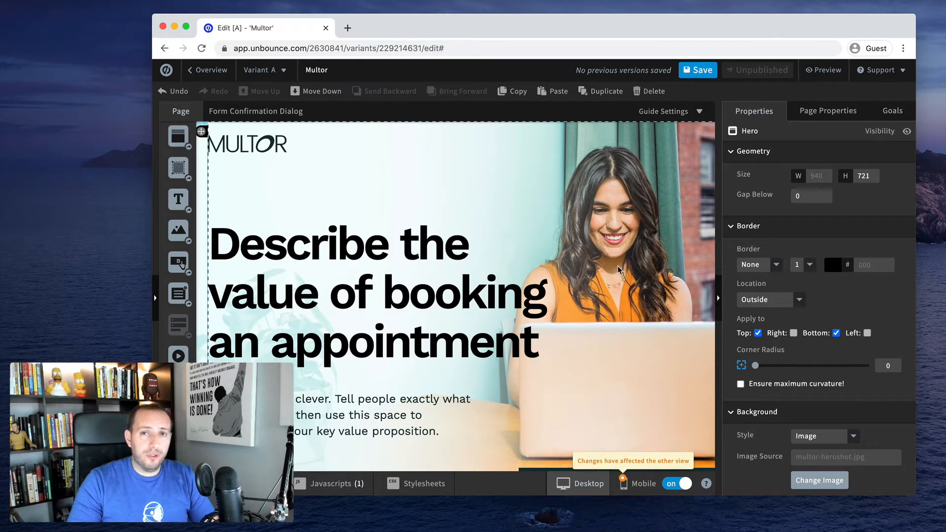
{"action": "mouse_move", "coordinate": [626, 259]}
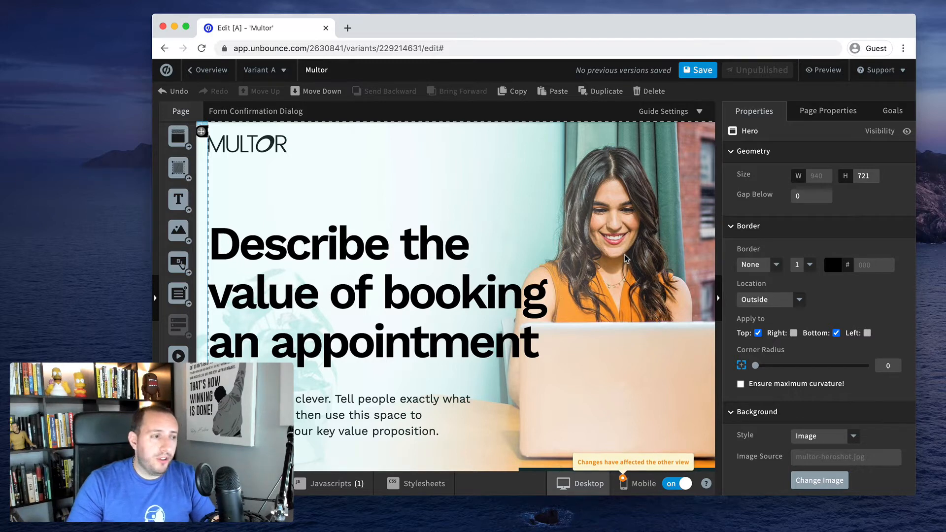
Select the MULTOR logo in the hero so its image properties show in the Properties panel.
{"action": "left_click", "coordinate": [362, 290]}
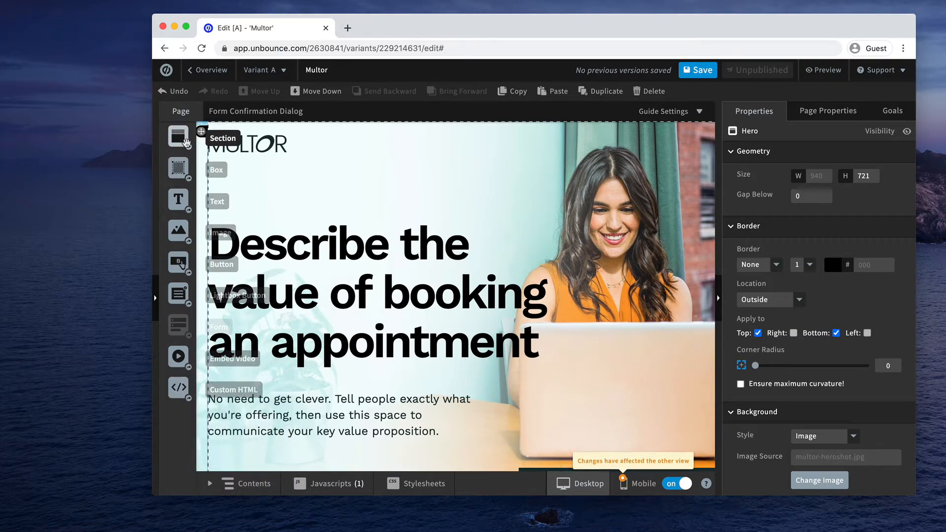
{"action": "mouse_move", "coordinate": [178, 231]}
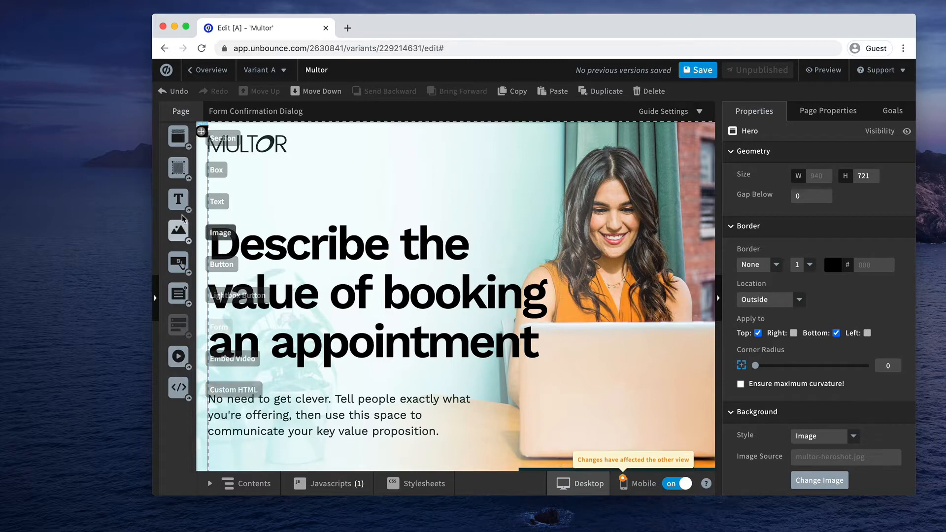
{"action": "mouse_move", "coordinate": [179, 136]}
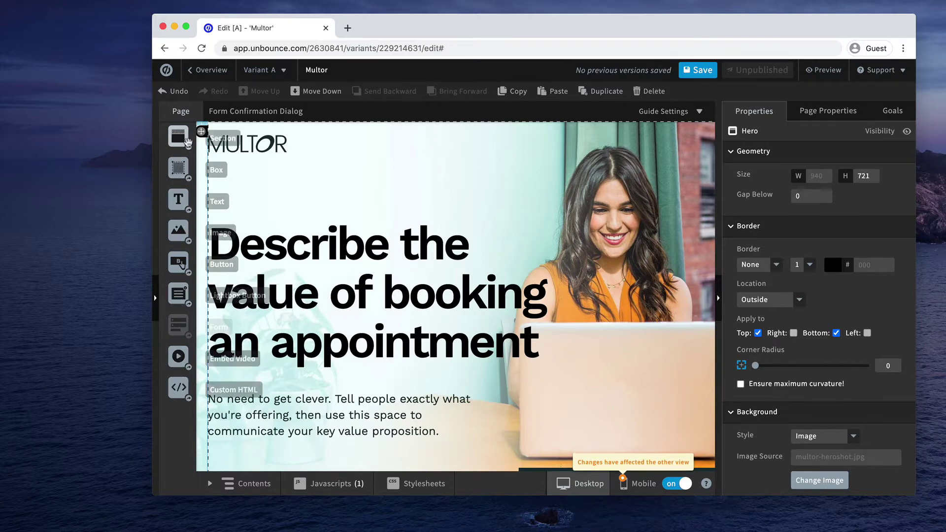
{"action": "scroll", "scroll_direction": "down", "scroll_amount": 3}
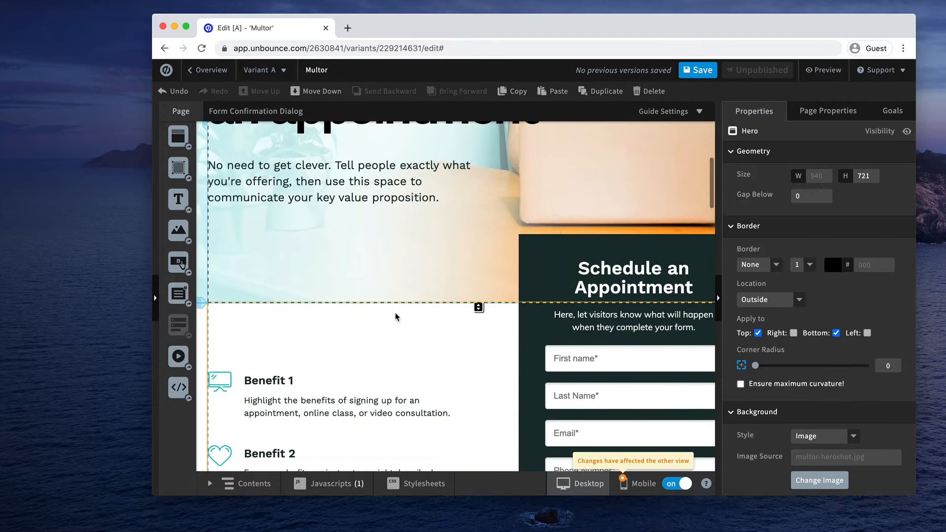
{"action": "scroll", "scroll_direction": "up", "scroll_amount": 3}
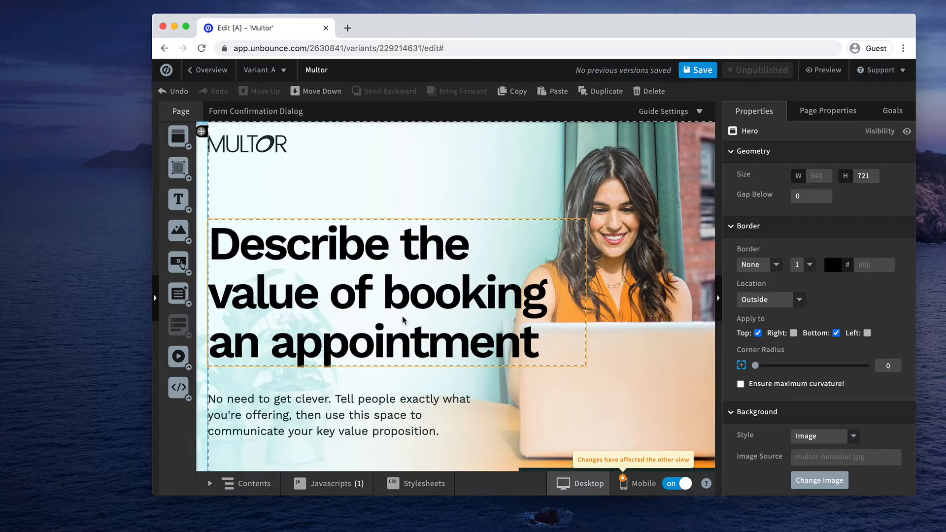
{"action": "left_click", "coordinate": [223, 215]}
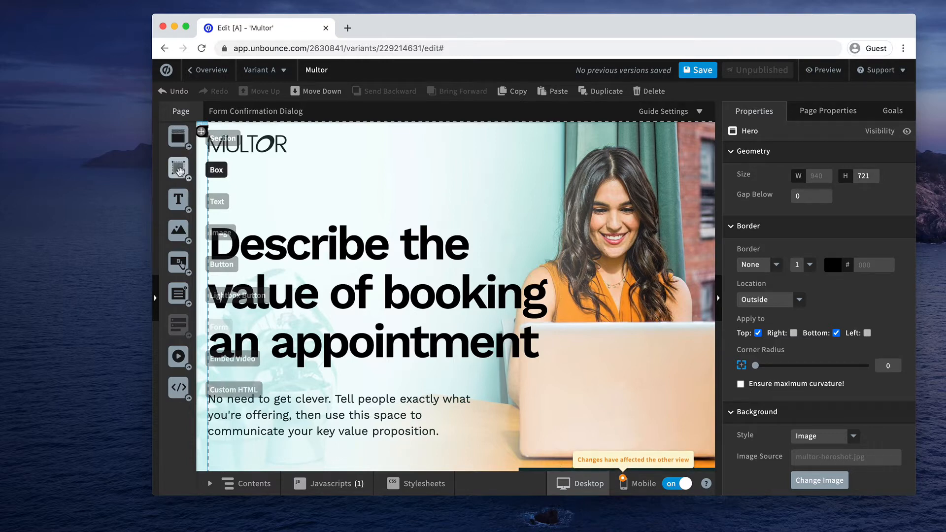
{"action": "mouse_move", "coordinate": [178, 199]}
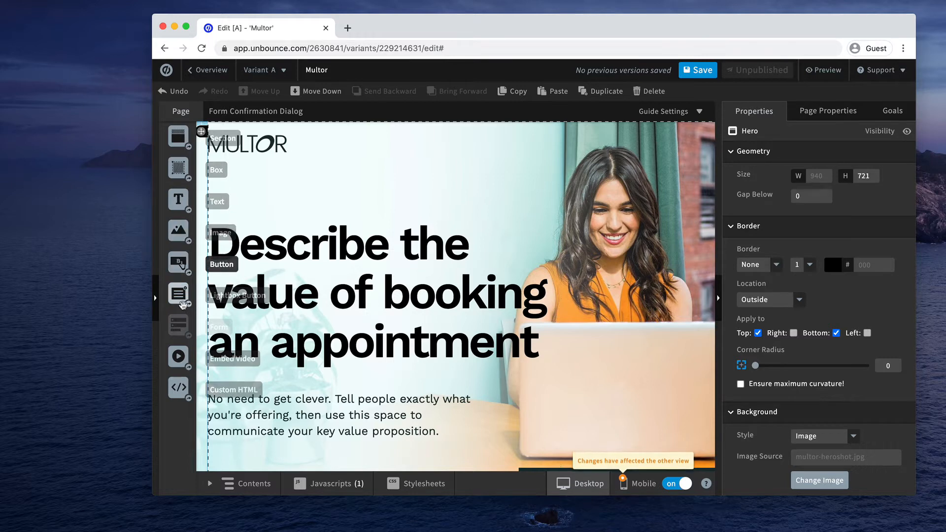
{"action": "mouse_move", "coordinate": [178, 294]}
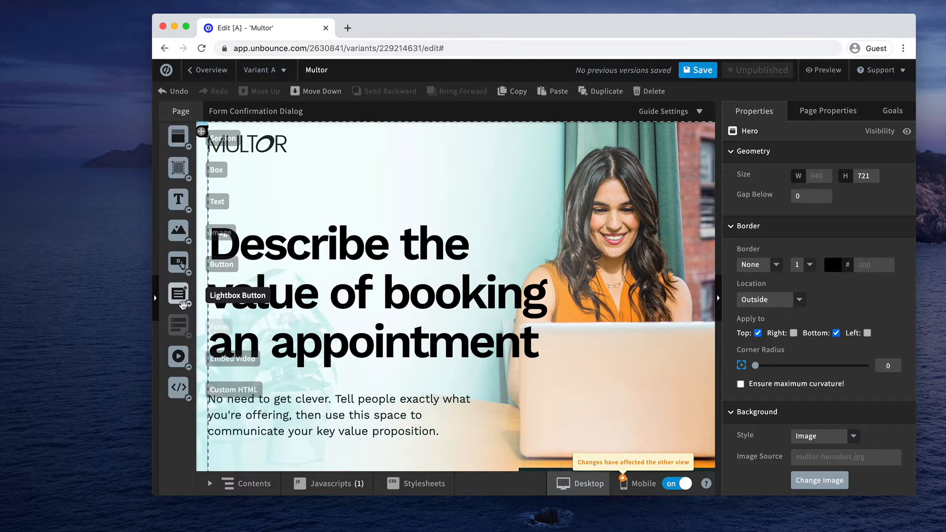
{"action": "mouse_move", "coordinate": [178, 324]}
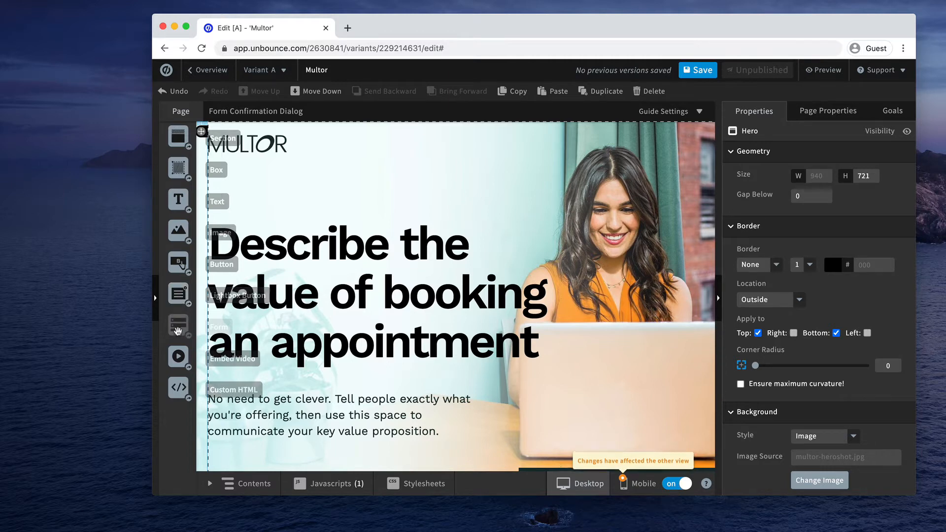
{"action": "mouse_move", "coordinate": [178, 357]}
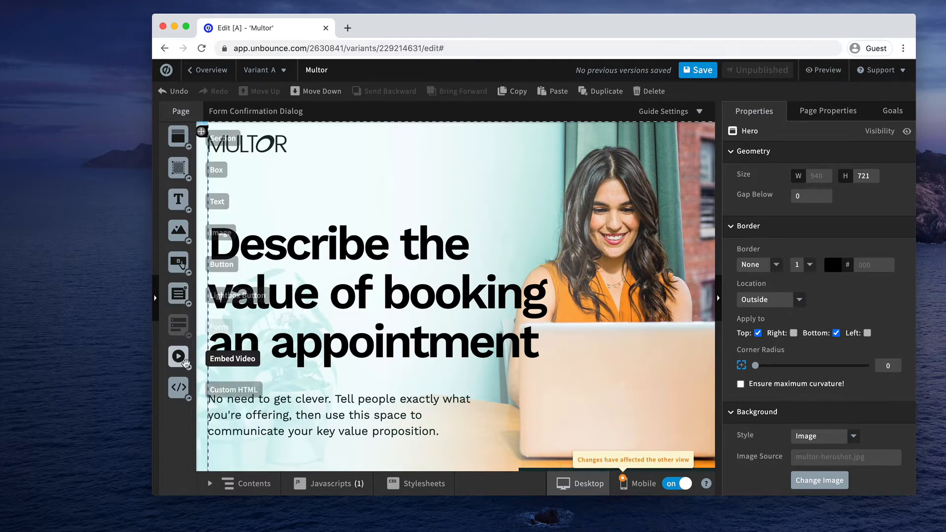
{"action": "mouse_move", "coordinate": [194, 288]}
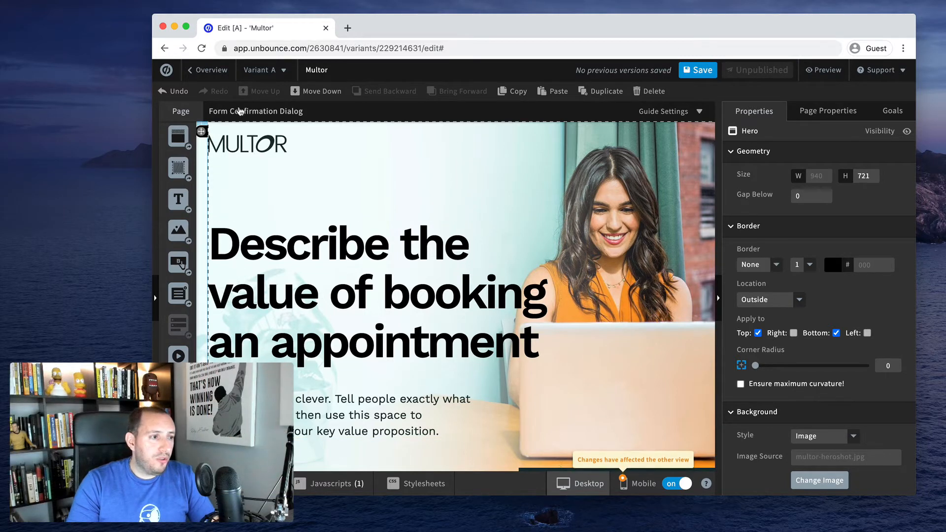
{"action": "left_click", "coordinate": [244, 145]}
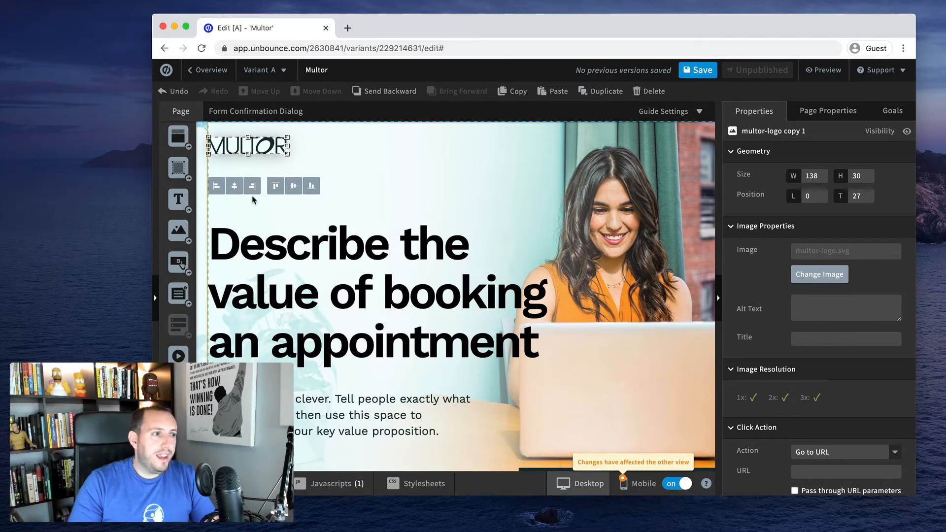
{"action": "mouse_move", "coordinate": [380, 203]}
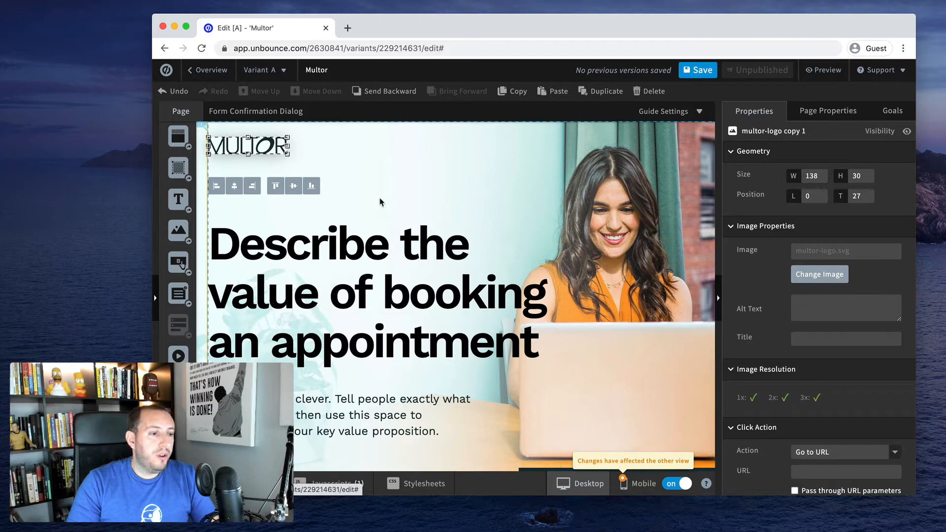
{"action": "mouse_move", "coordinate": [435, 66]}
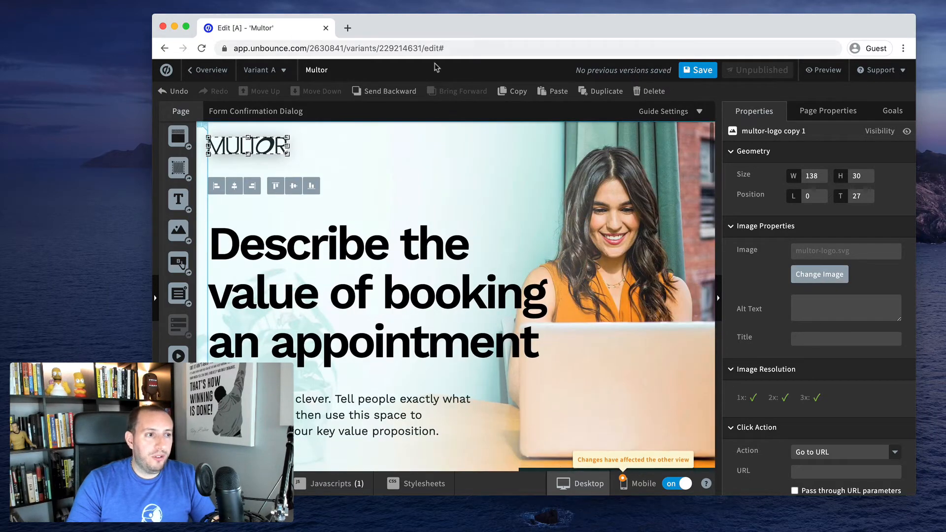
{"action": "left_click", "coordinate": [663, 112]}
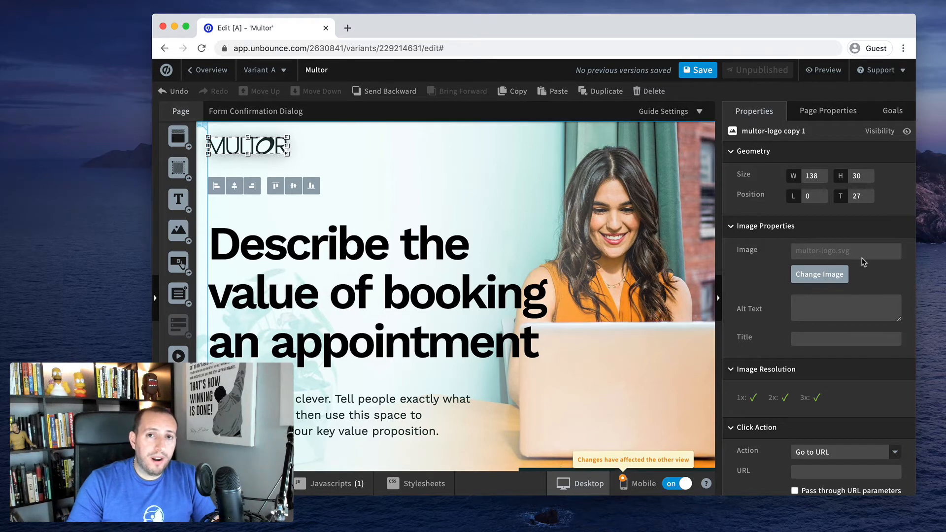
{"action": "mouse_move", "coordinate": [739, 259]}
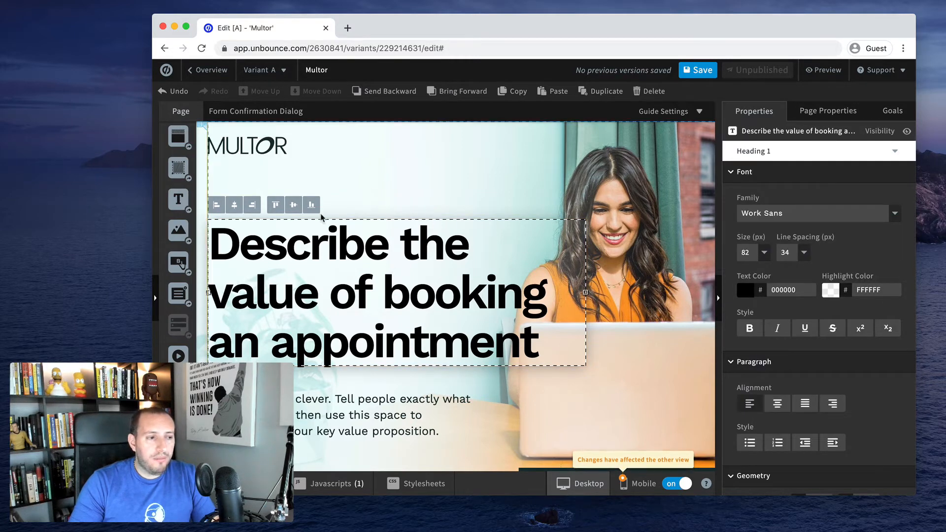
{"action": "mouse_move", "coordinate": [864, 270]}
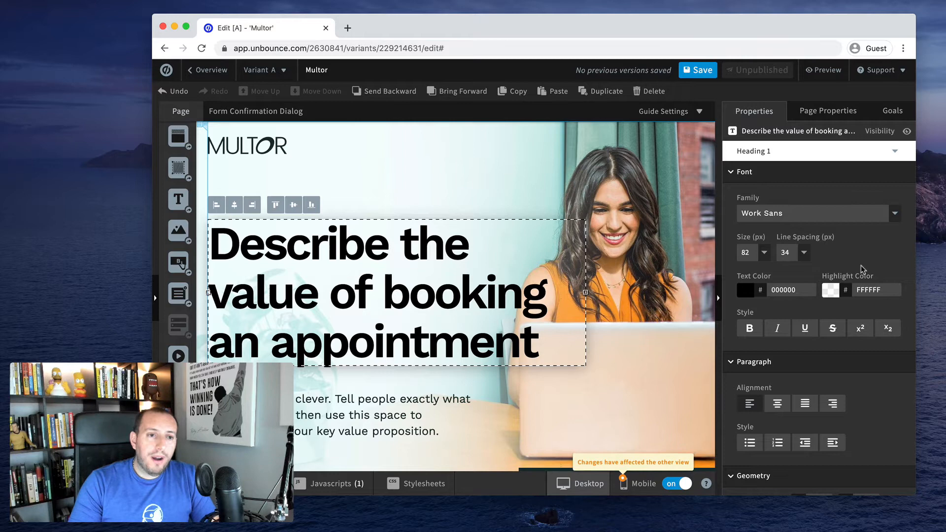
{"action": "mouse_move", "coordinate": [691, 295]}
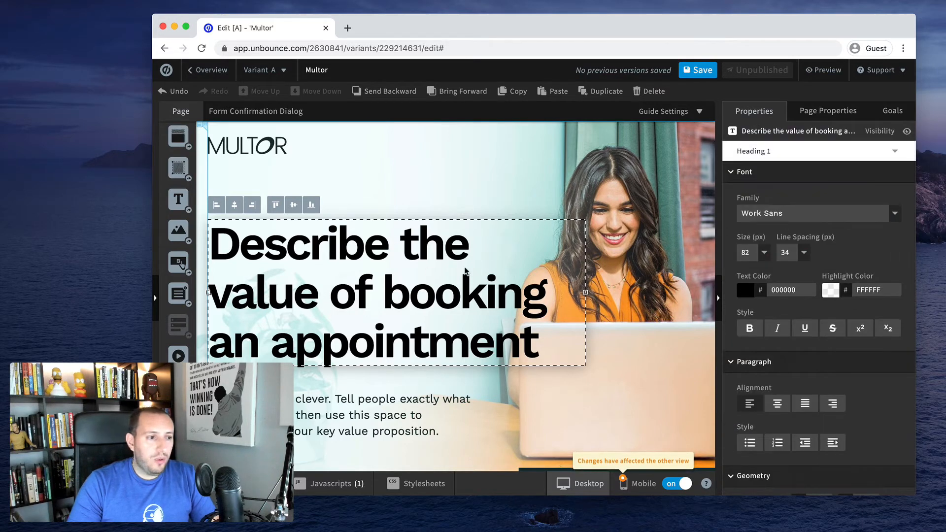
{"action": "mouse_move", "coordinate": [370, 267]}
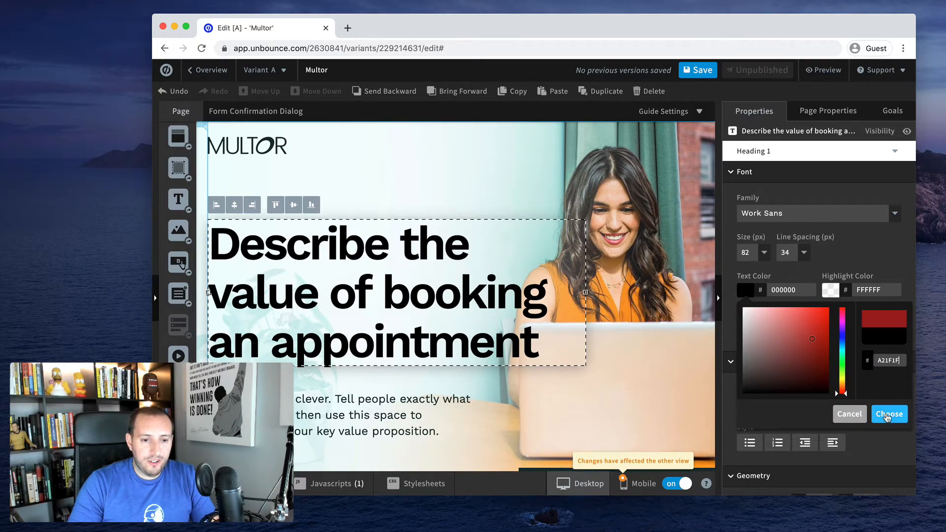
Apply the dark red A21F1F text colour to the booking-value headline.
{"action": "left_click", "coordinate": [888, 414]}
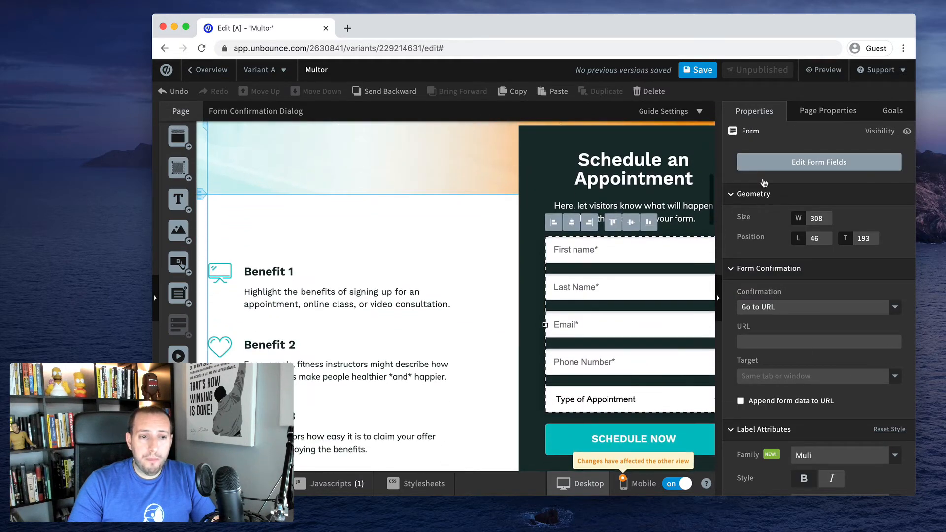
{"action": "mouse_move", "coordinate": [800, 313]}
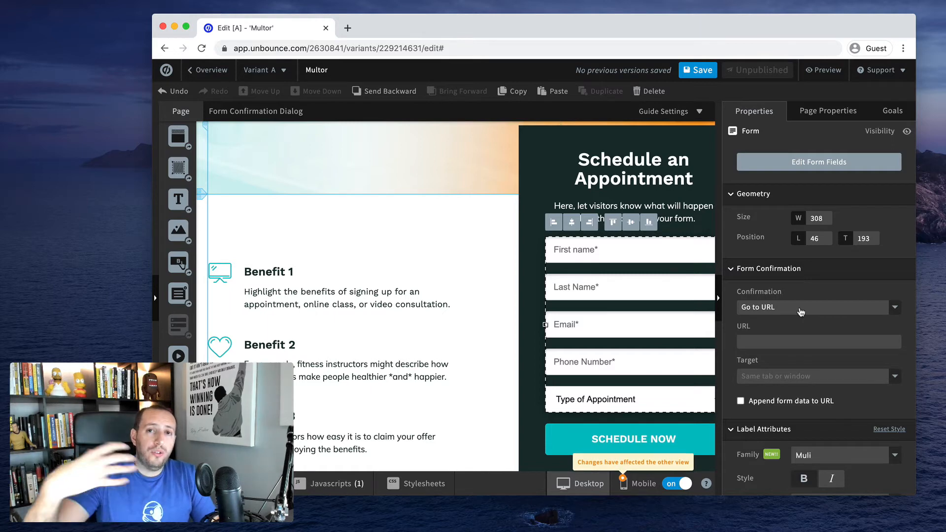
Review the form's Form Confirmation properties, then return to the Page Properties.
{"action": "scroll", "scroll_direction": "down", "scroll_amount": 3}
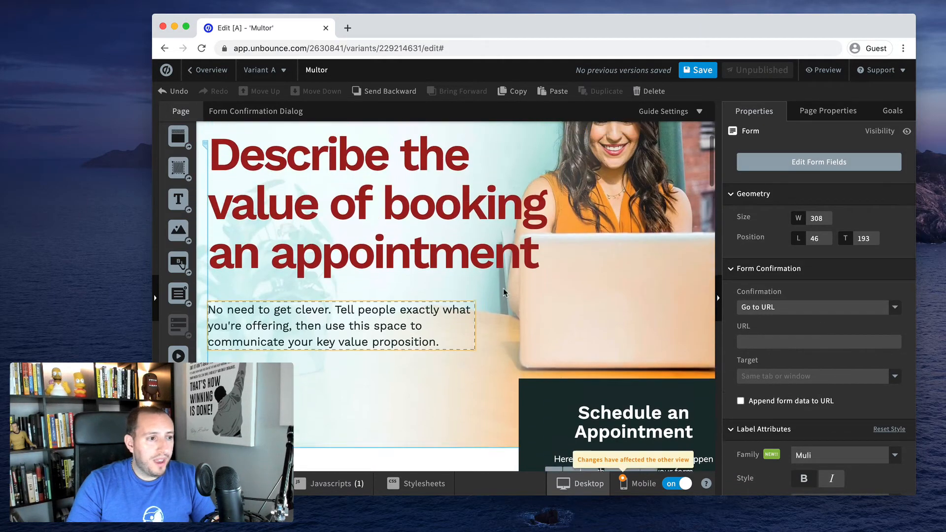
{"action": "left_click", "coordinate": [827, 112]}
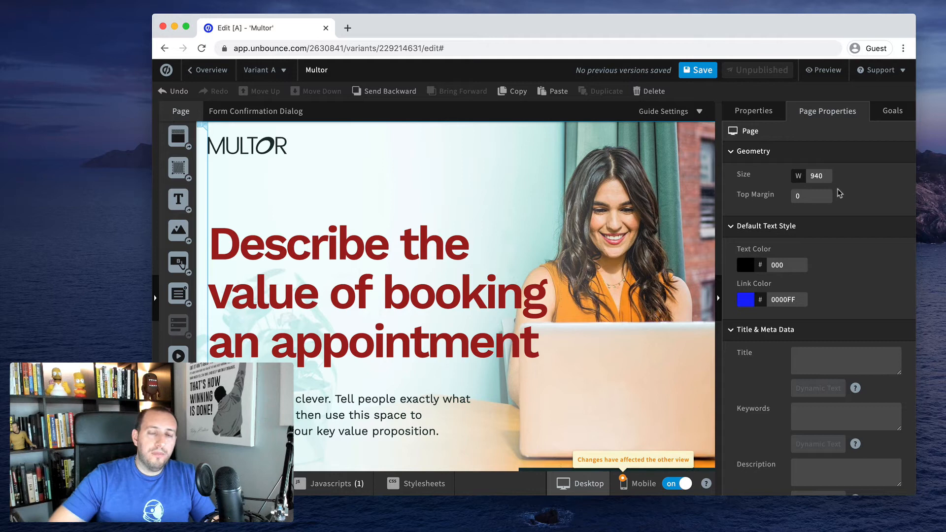
{"action": "mouse_move", "coordinate": [880, 298]}
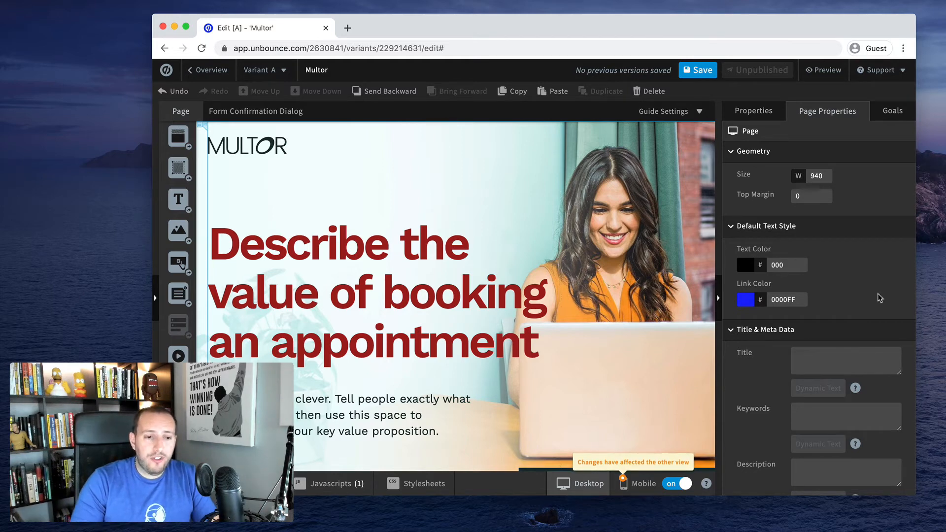
{"action": "scroll", "scroll_direction": "down", "scroll_amount": 3}
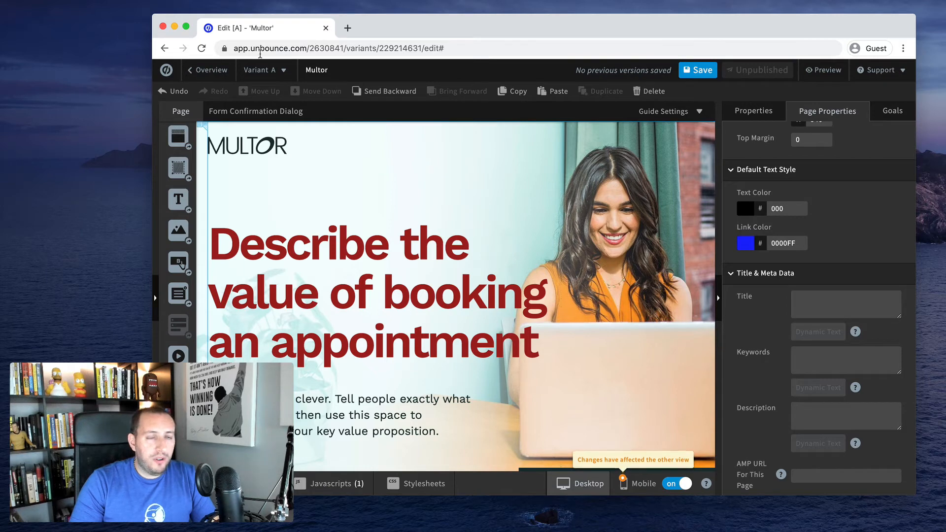
{"action": "mouse_move", "coordinate": [825, 263]}
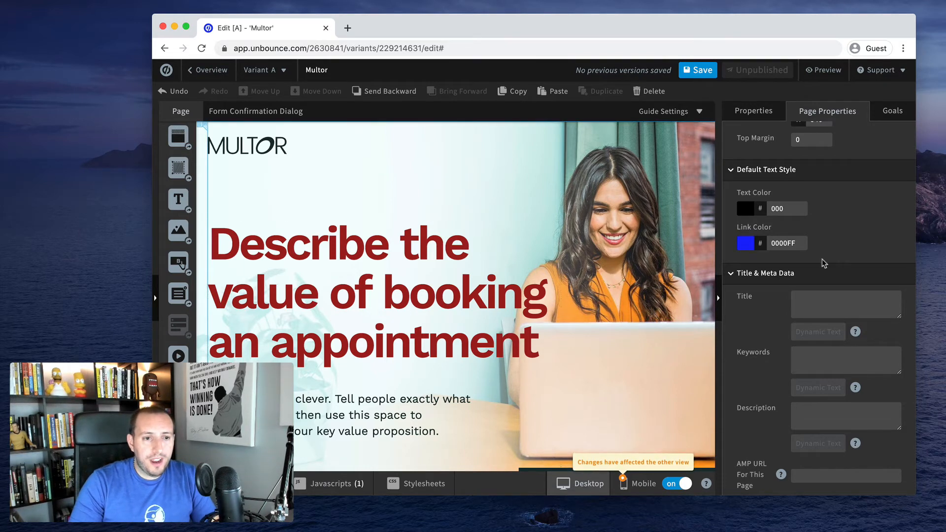
{"action": "scroll", "scroll_direction": "up", "scroll_amount": 3}
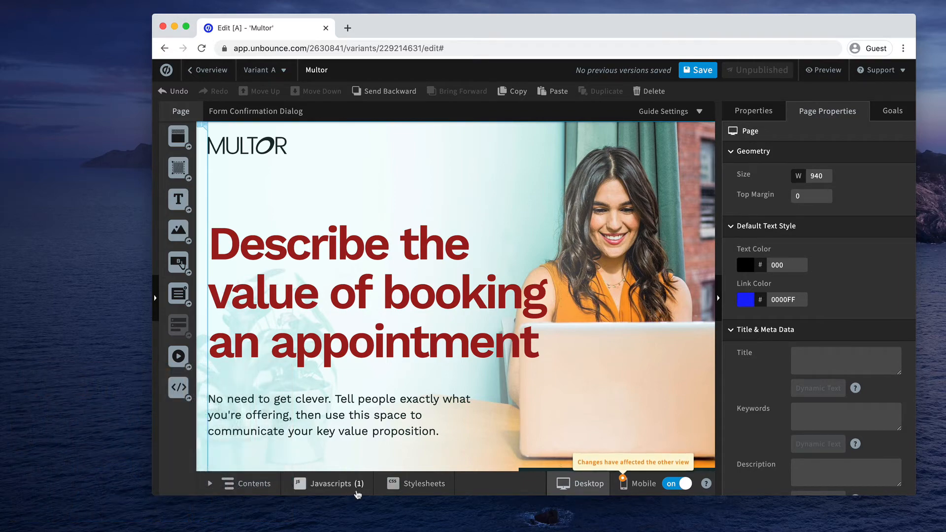
{"action": "left_click", "coordinate": [247, 483]}
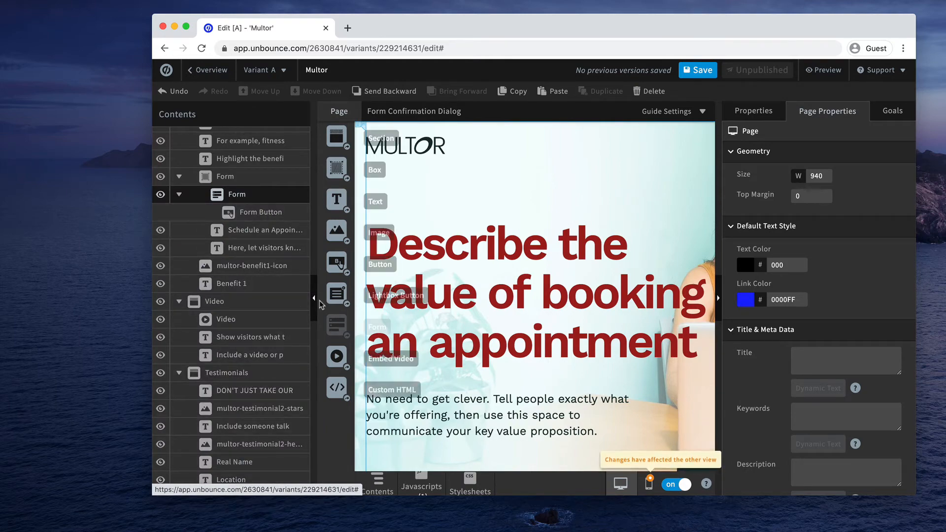
{"action": "left_click", "coordinate": [313, 297]}
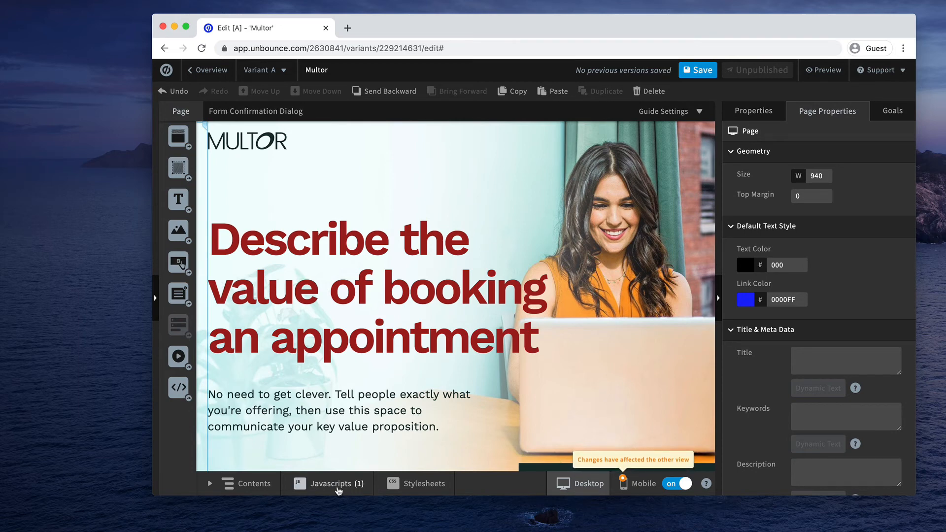
{"action": "left_click", "coordinate": [423, 483]}
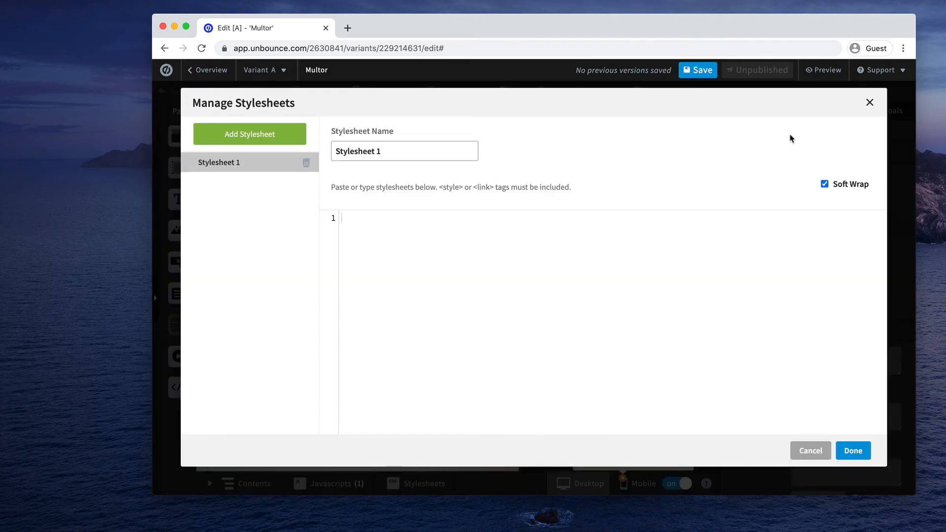
{"action": "left_click", "coordinate": [853, 450]}
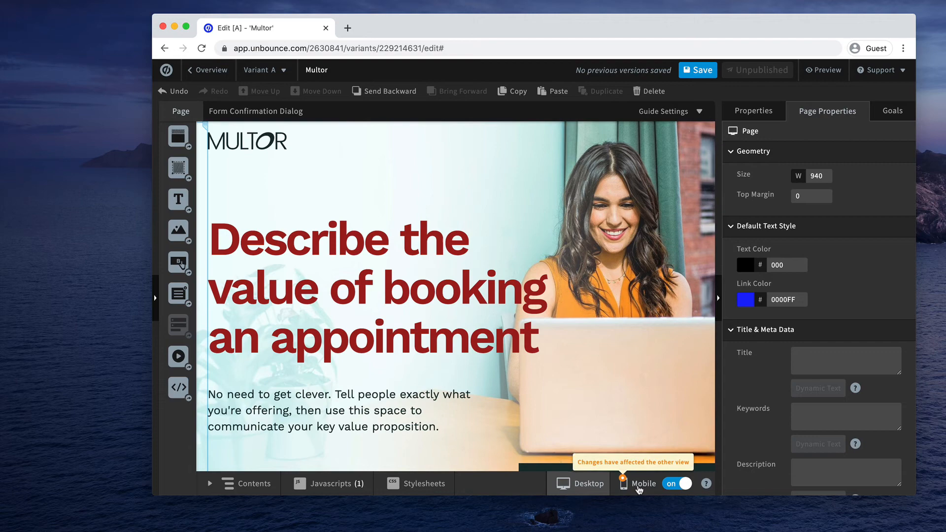
Switch the canvas to Mobile view with the headline stacked above intro text and form.
{"action": "left_click", "coordinate": [643, 483]}
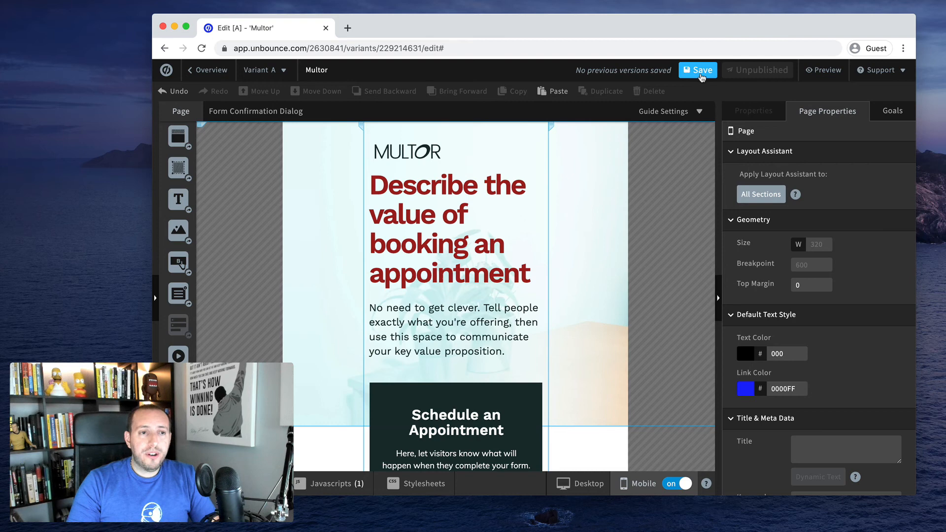
{"action": "mouse_move", "coordinate": [733, 157]}
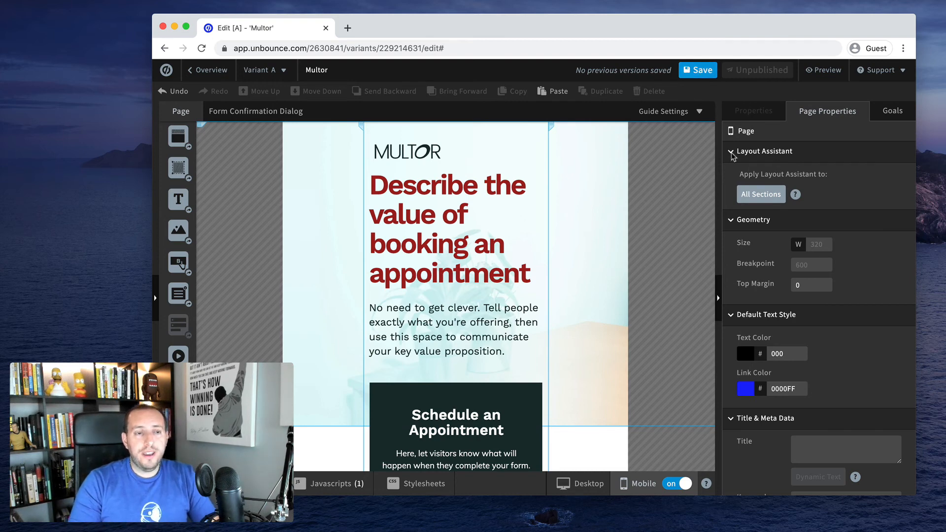
{"action": "mouse_move", "coordinate": [713, 221]}
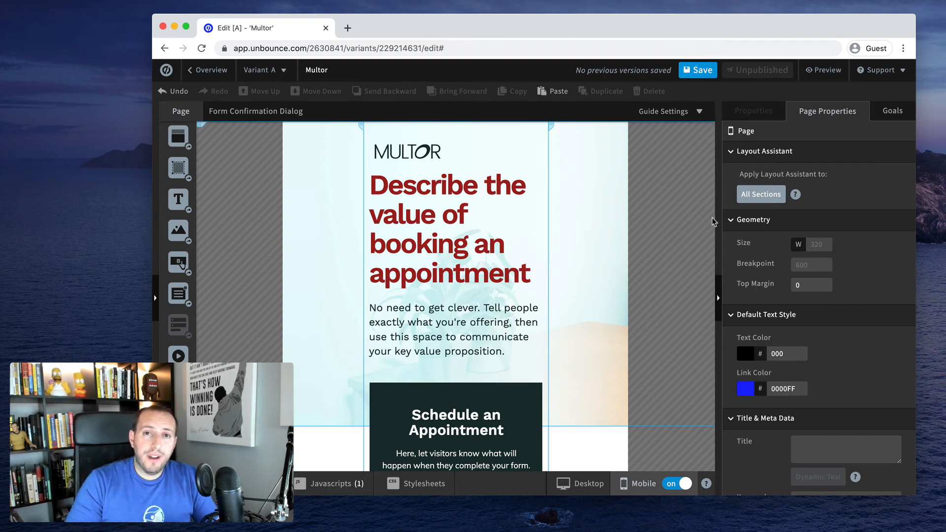